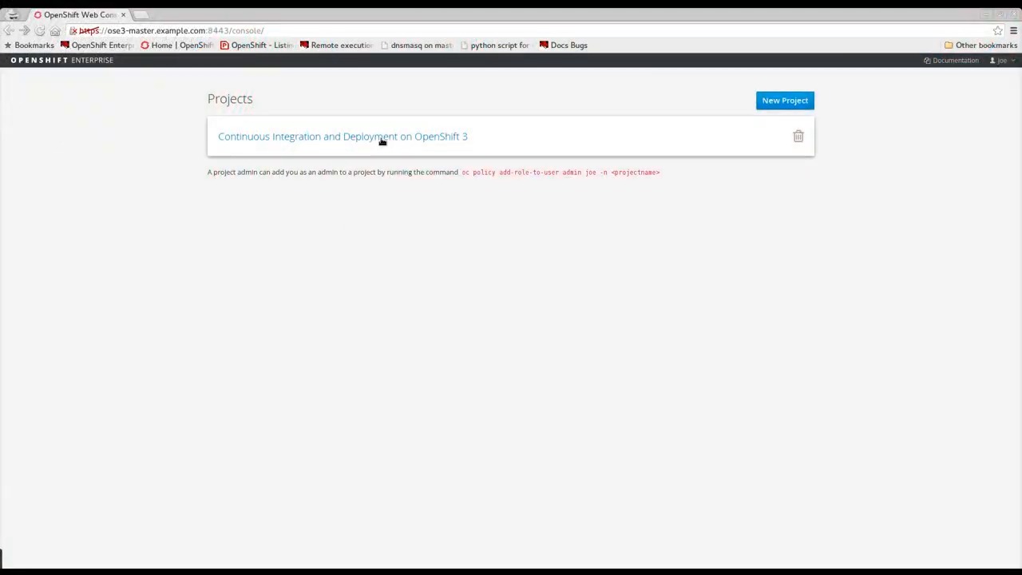
Create Jenkins from the jenkins-persistent template in the CI/CD project and open the jenkins-cicd URL
click(343, 136)
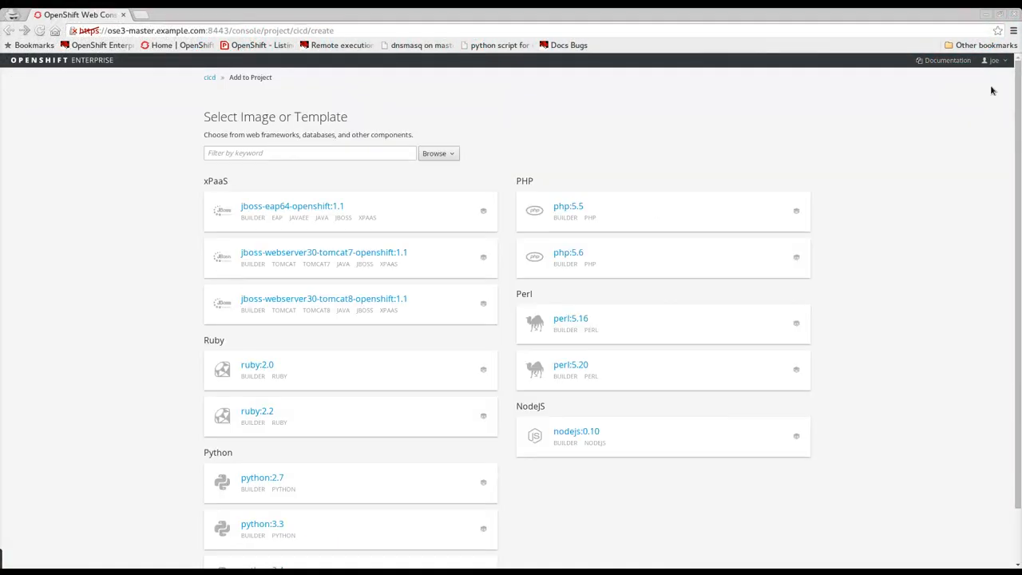
scroll(down, 3)
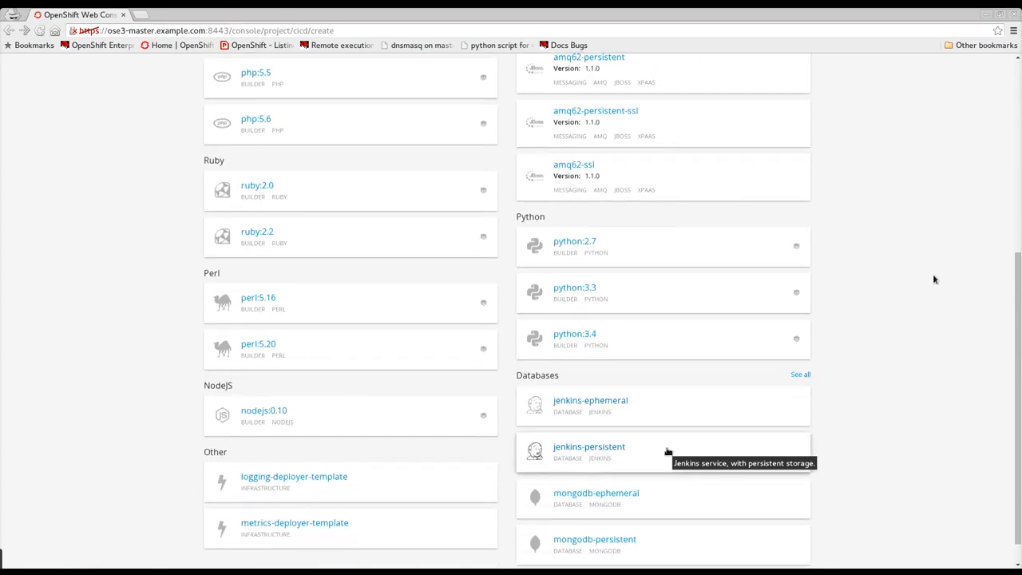
click(589, 445)
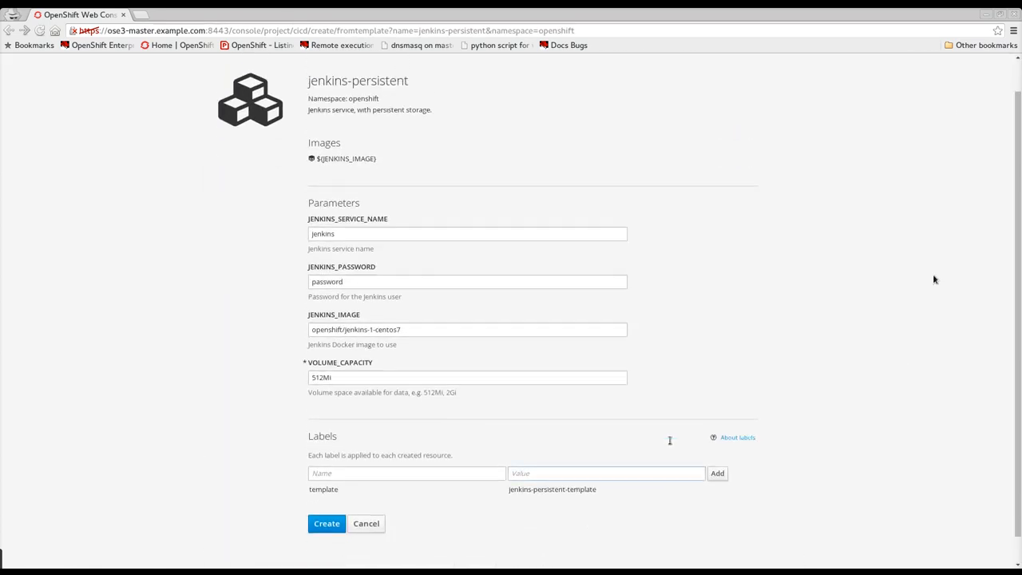
click(326, 523)
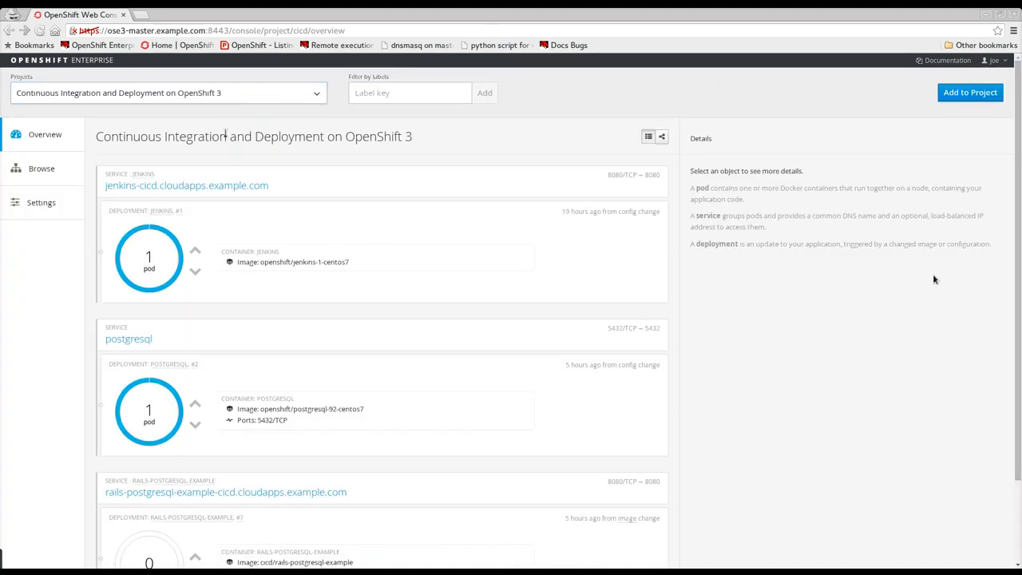
click(186, 185)
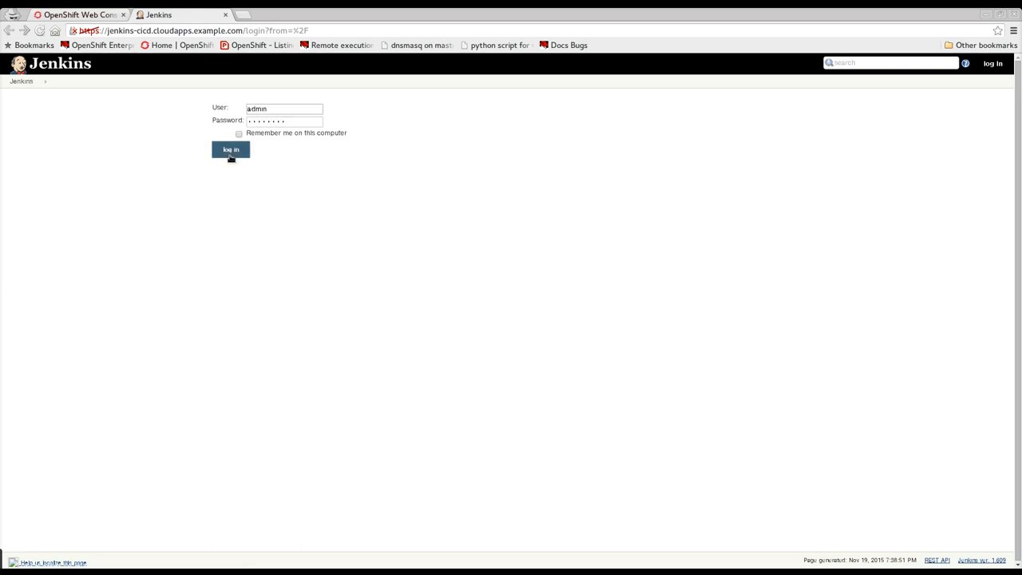
Log in to Jenkins as admin and open the Rails PostgreSQL Blog job
click(230, 149)
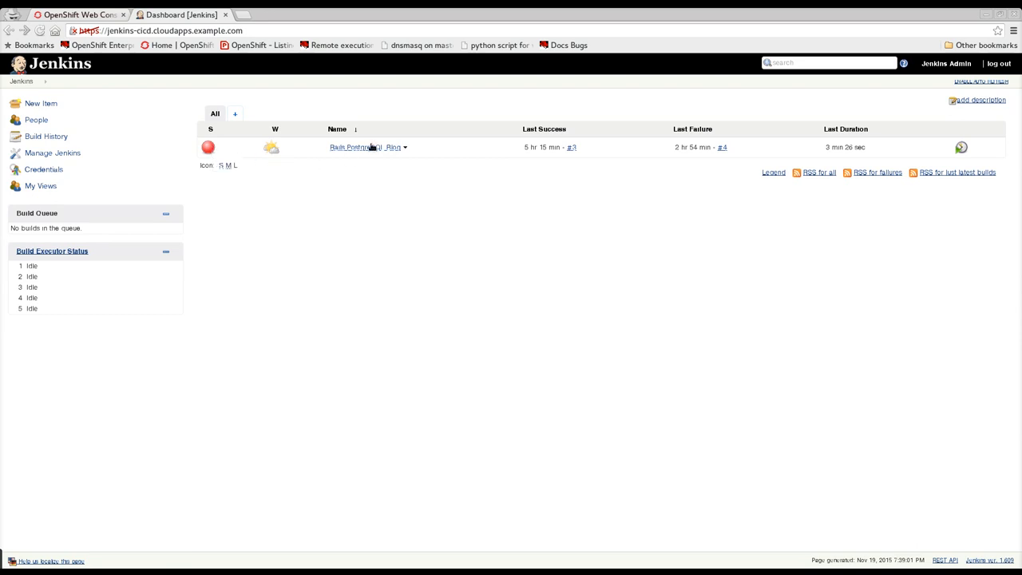
click(351, 147)
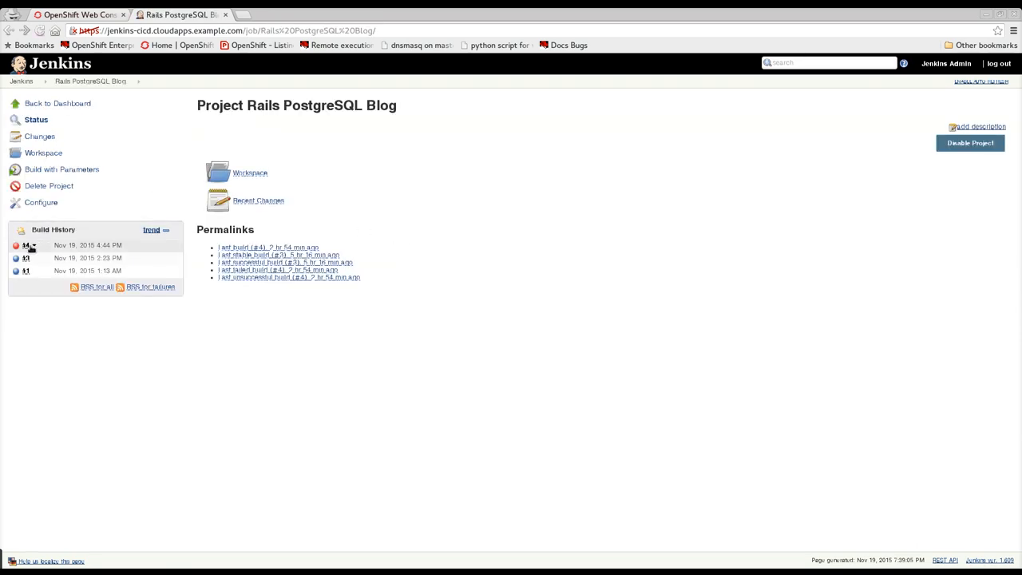
Open build #5 and scroll through its console log to the deployment scale-up
click(25, 245)
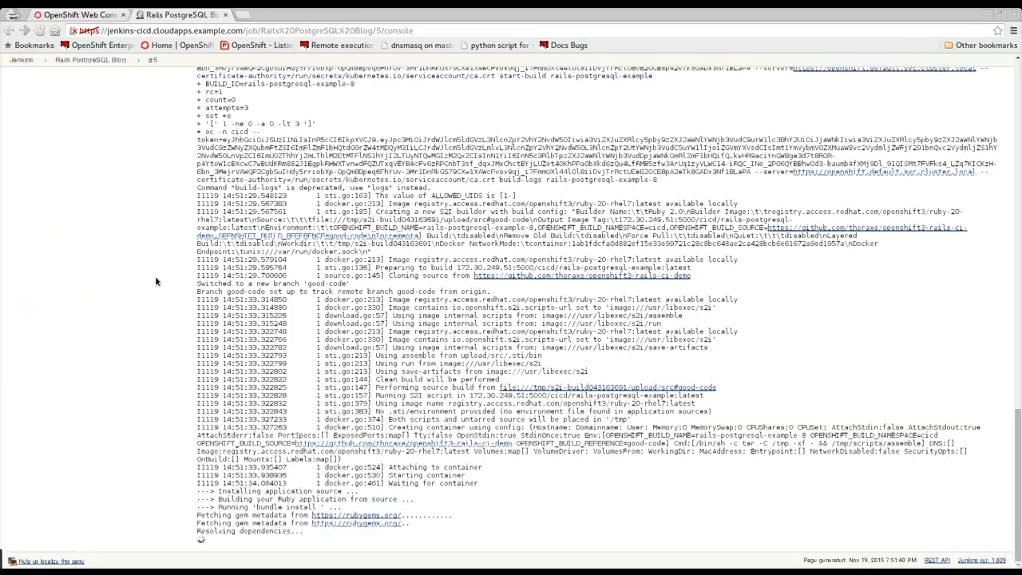
scroll(down, 3)
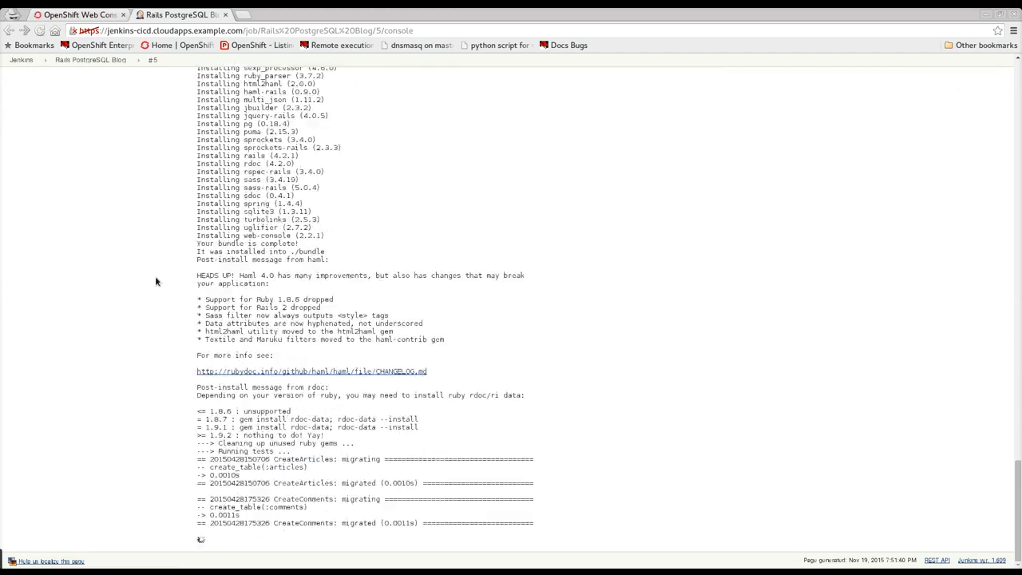
scroll(down, 3)
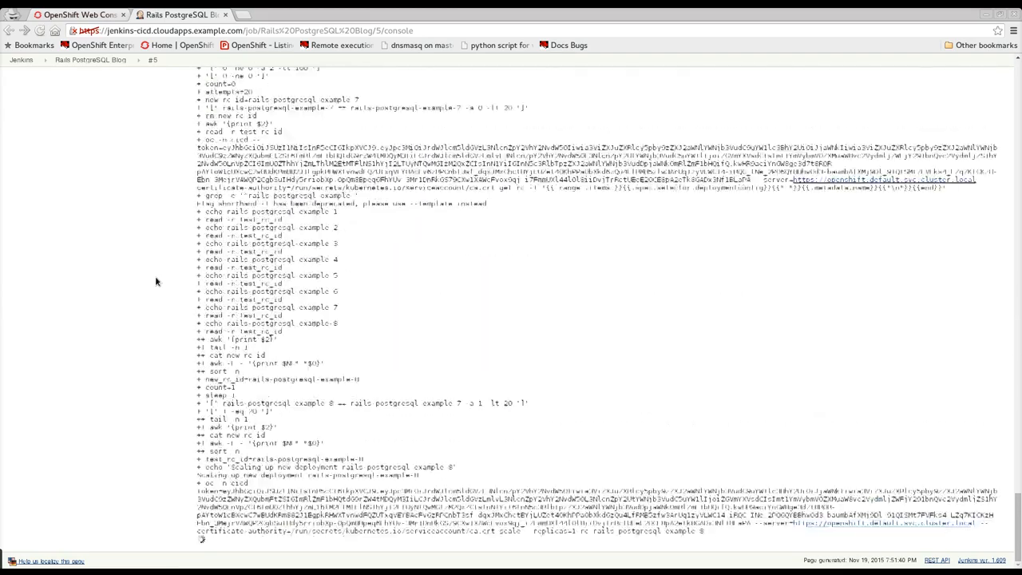